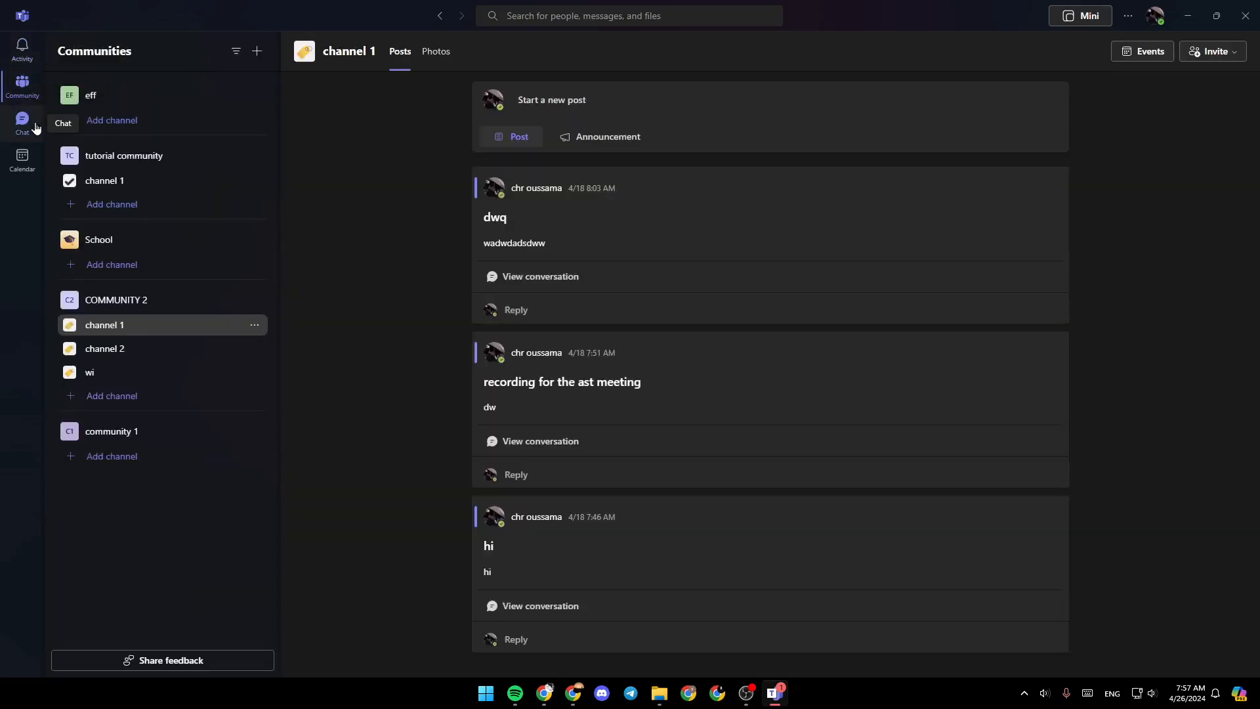
Check the Calendar and Activity feed, then open the profile menu to manage the account.
{"action": "left_click", "coordinate": [22, 160]}
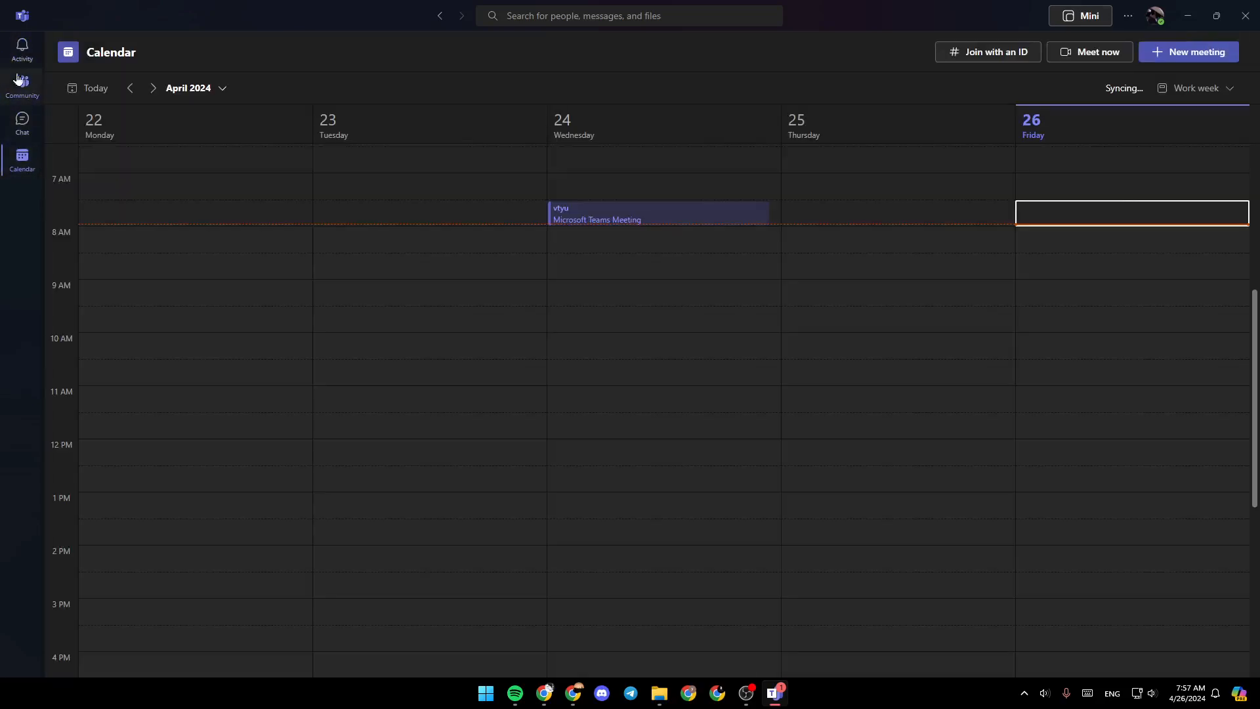
{"action": "left_click", "coordinate": [23, 48]}
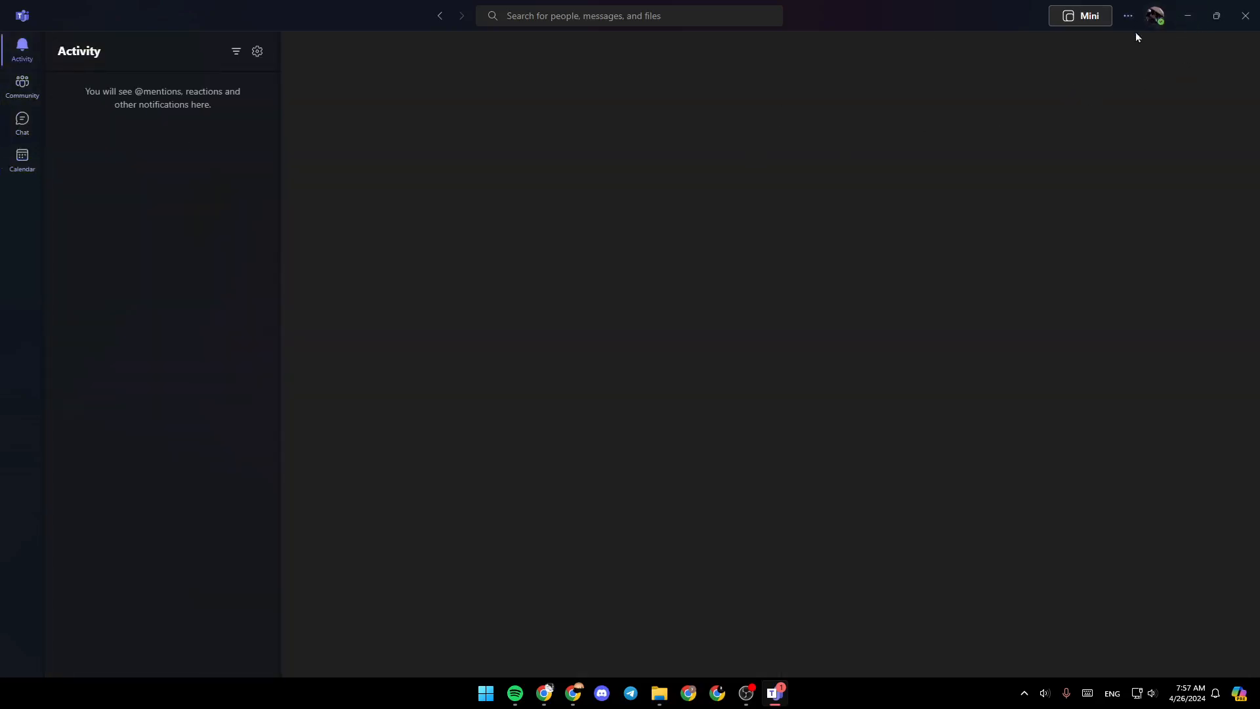
{"action": "left_click", "coordinate": [1155, 15]}
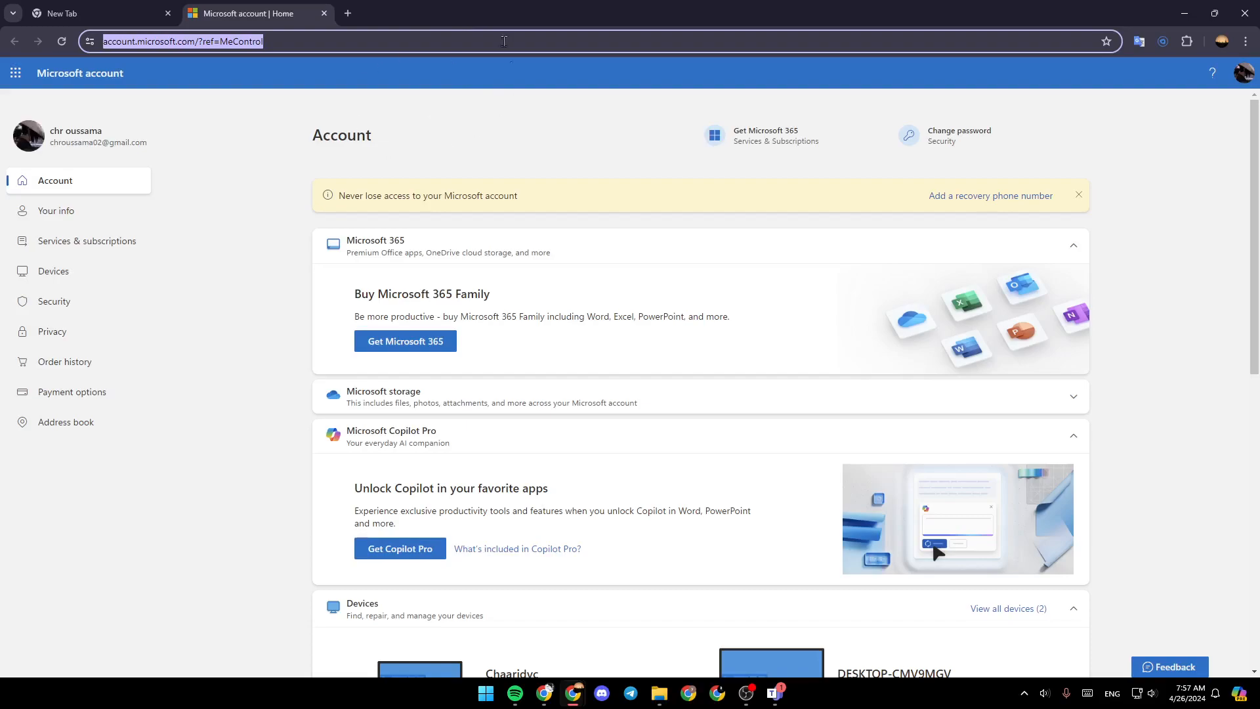
{"action": "mouse_move", "coordinate": [500, 207]}
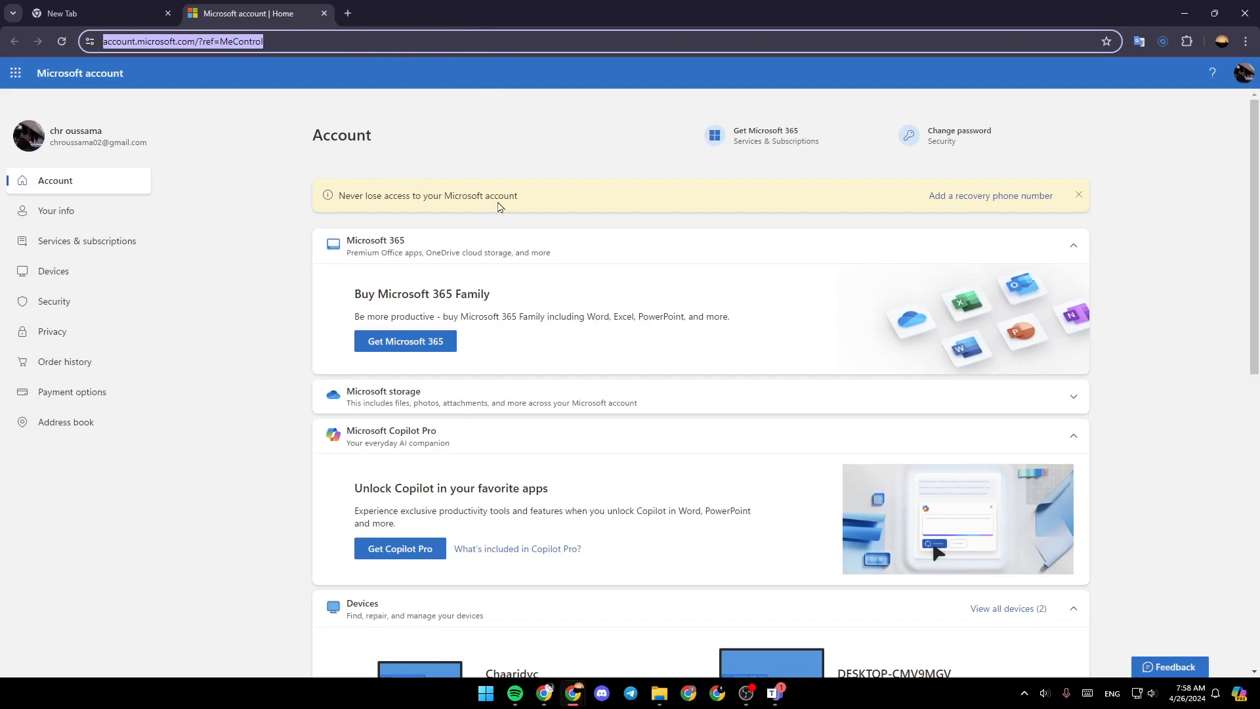
{"action": "mouse_move", "coordinate": [290, 240]}
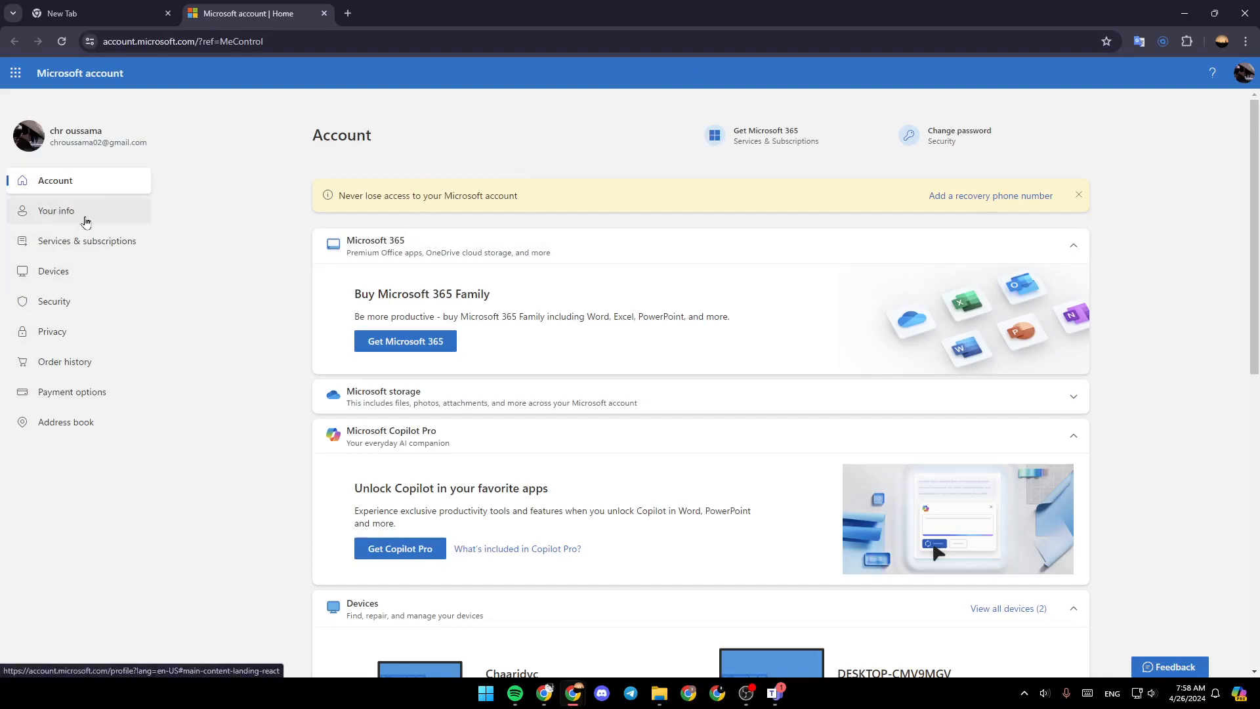
{"action": "mouse_move", "coordinate": [110, 246]}
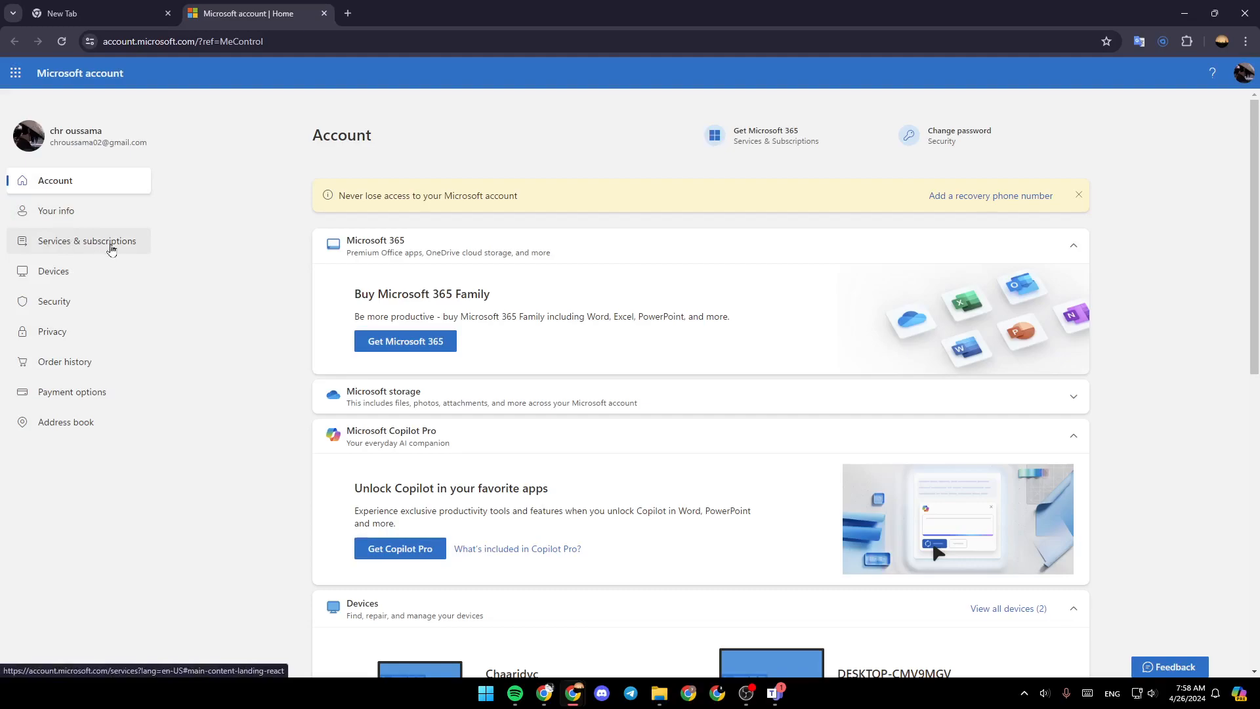
{"action": "mouse_move", "coordinate": [93, 320]}
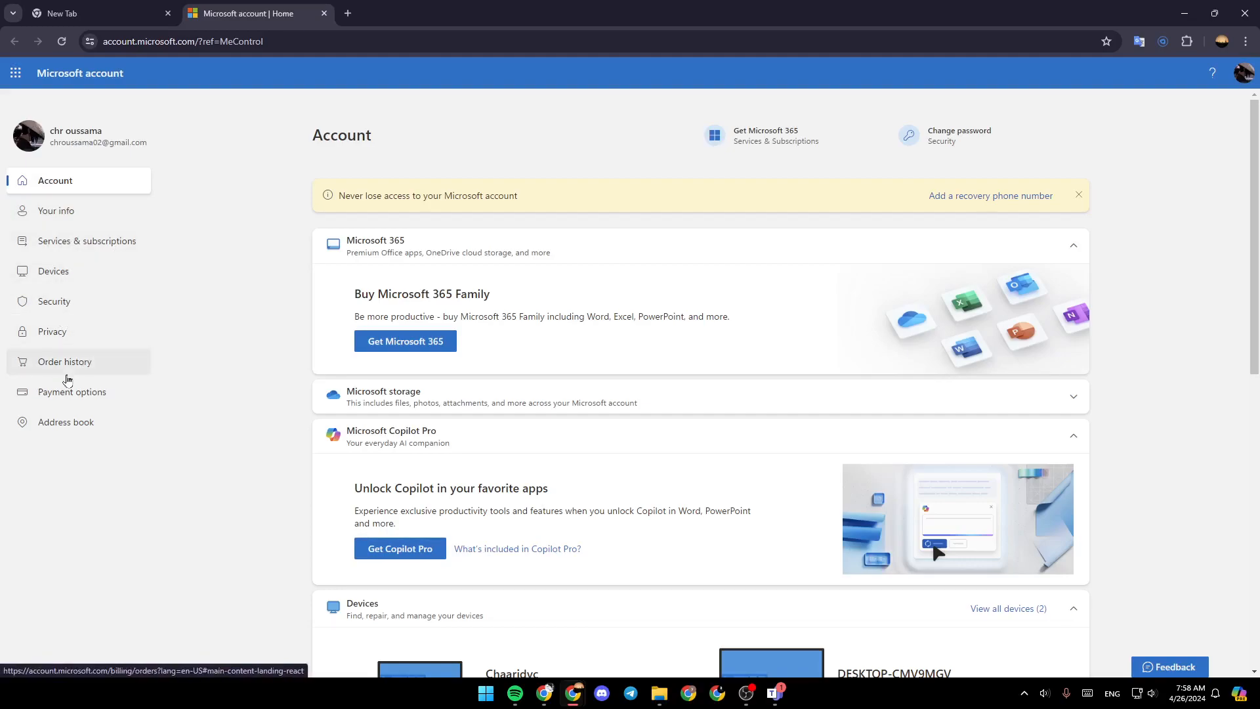
{"action": "mouse_move", "coordinate": [65, 435]}
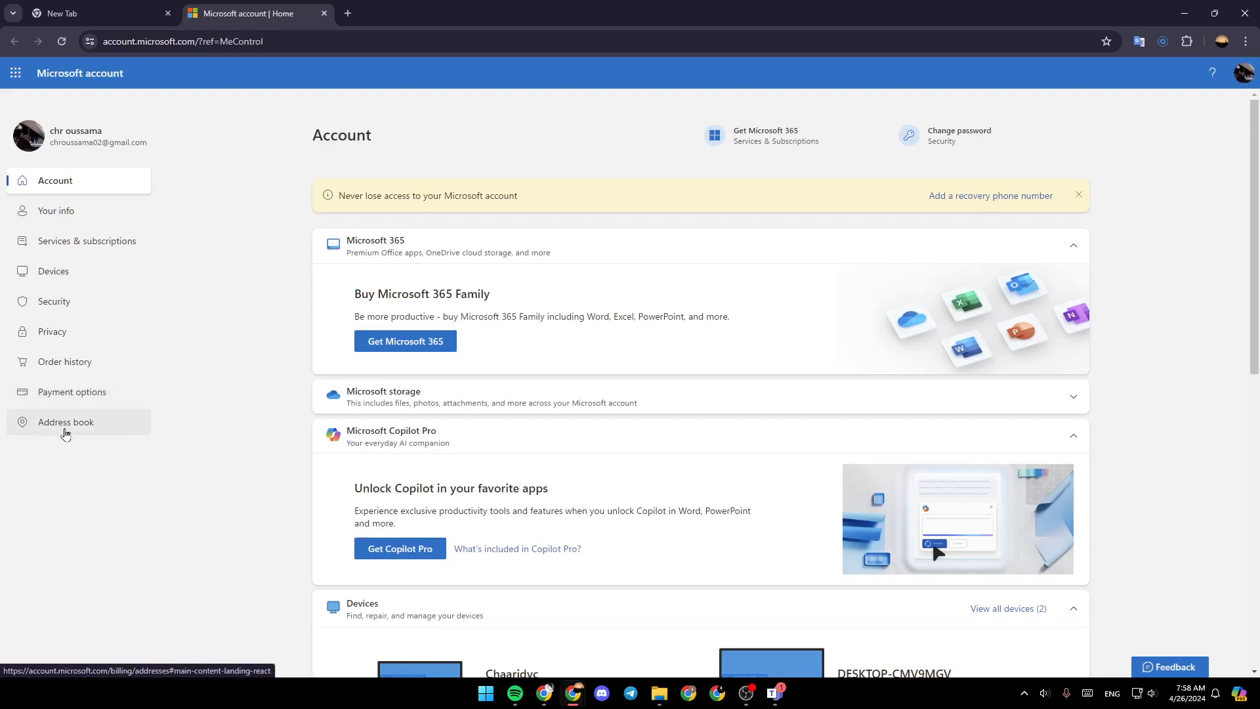
{"action": "mouse_move", "coordinate": [204, 205]}
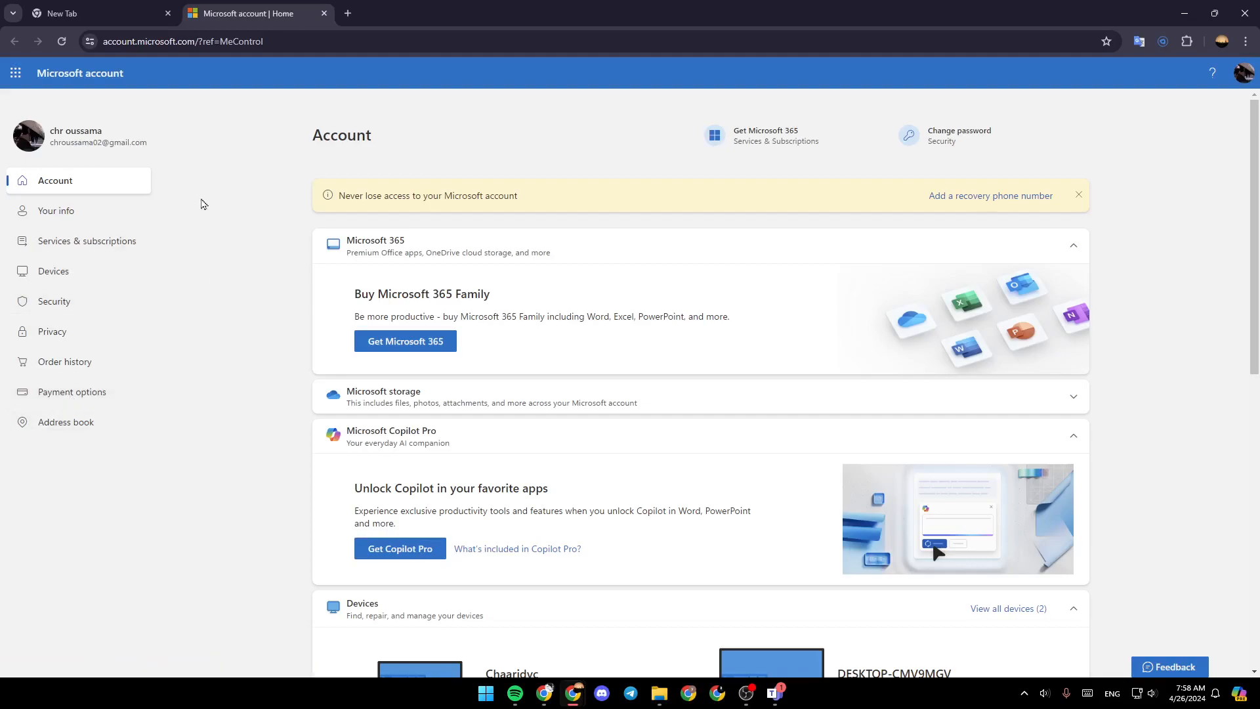
Open Your info and scroll down to the Account info section.
{"action": "left_click", "coordinate": [56, 211]}
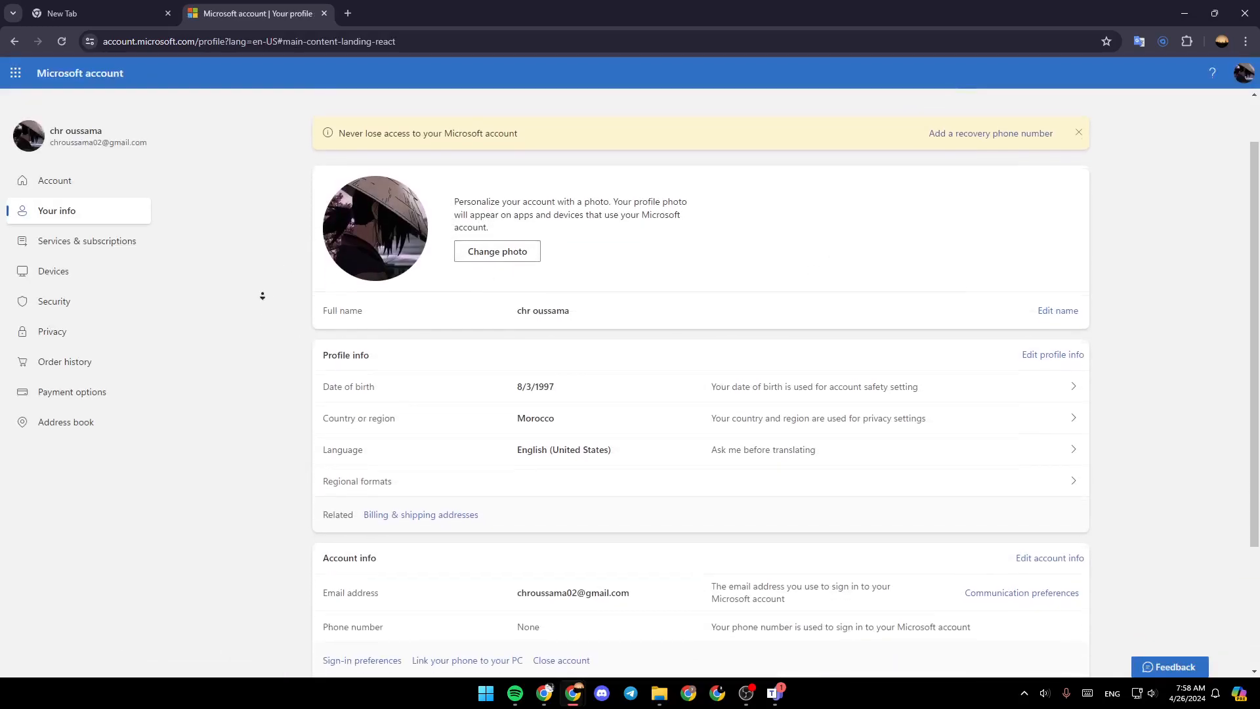
{"action": "scroll", "scroll_direction": "down", "scroll_amount": 3}
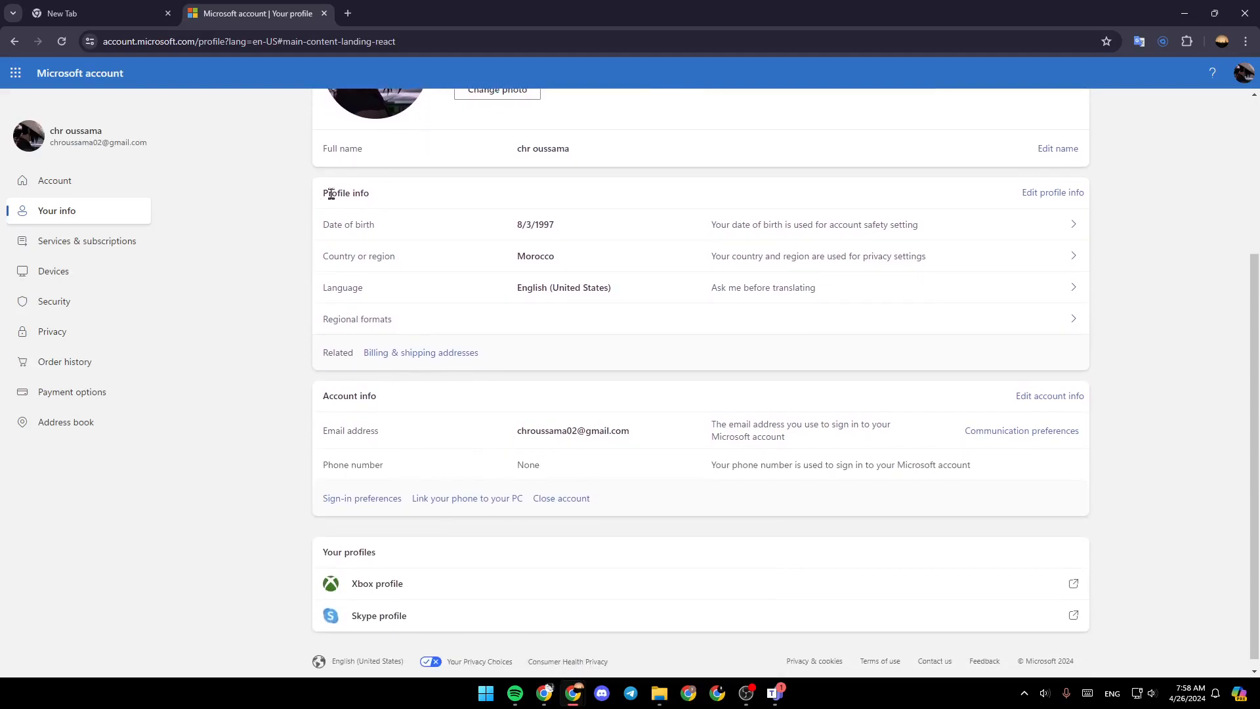
{"action": "double_click", "coordinate": [345, 193]}
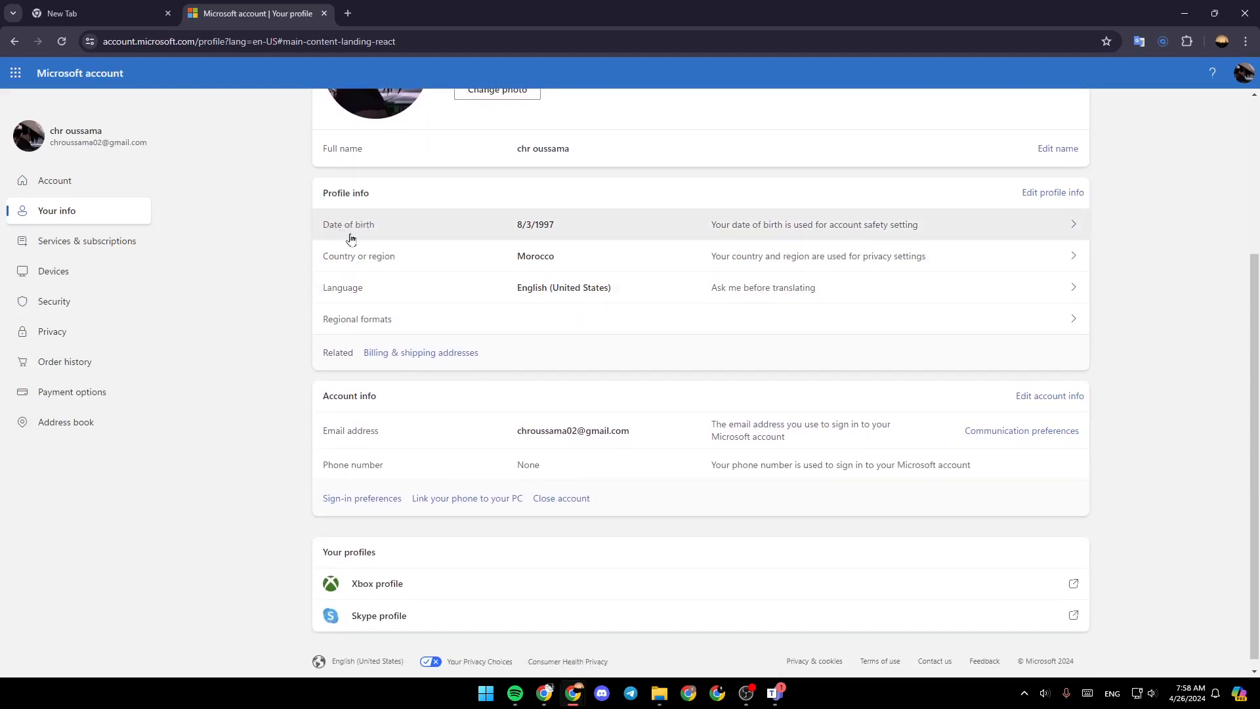
{"action": "mouse_move", "coordinate": [344, 296]}
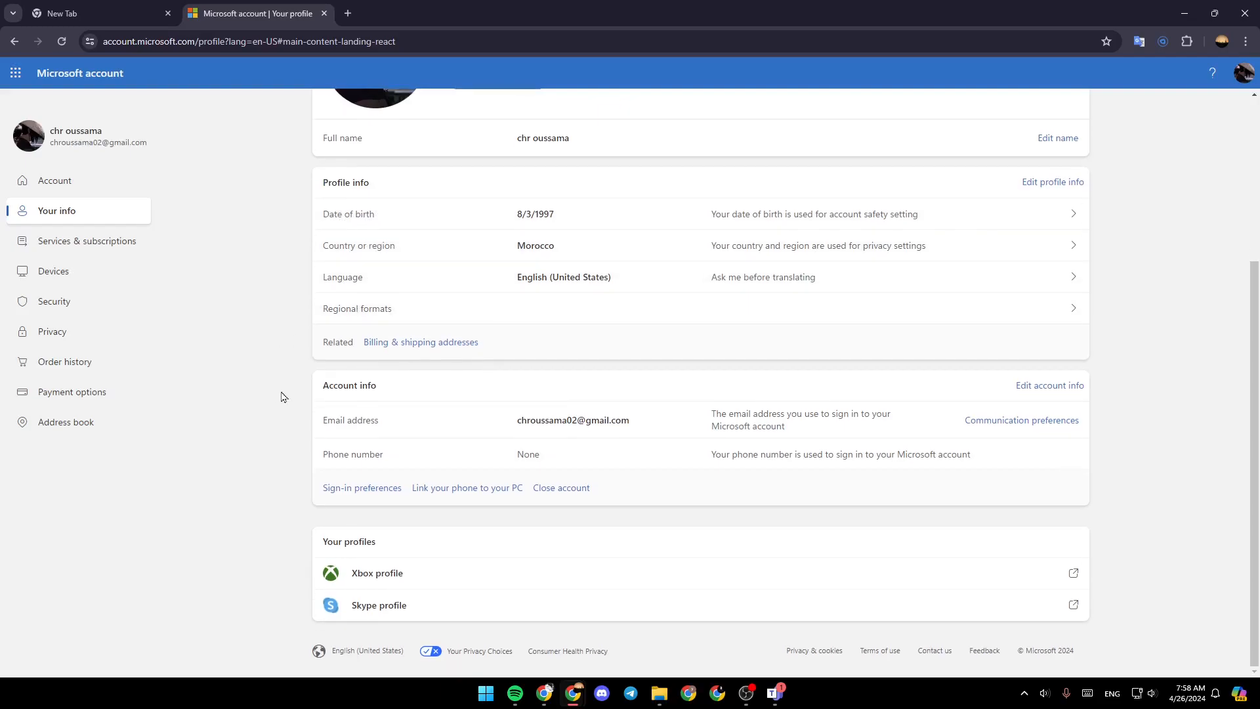
{"action": "double_click", "coordinate": [349, 385]}
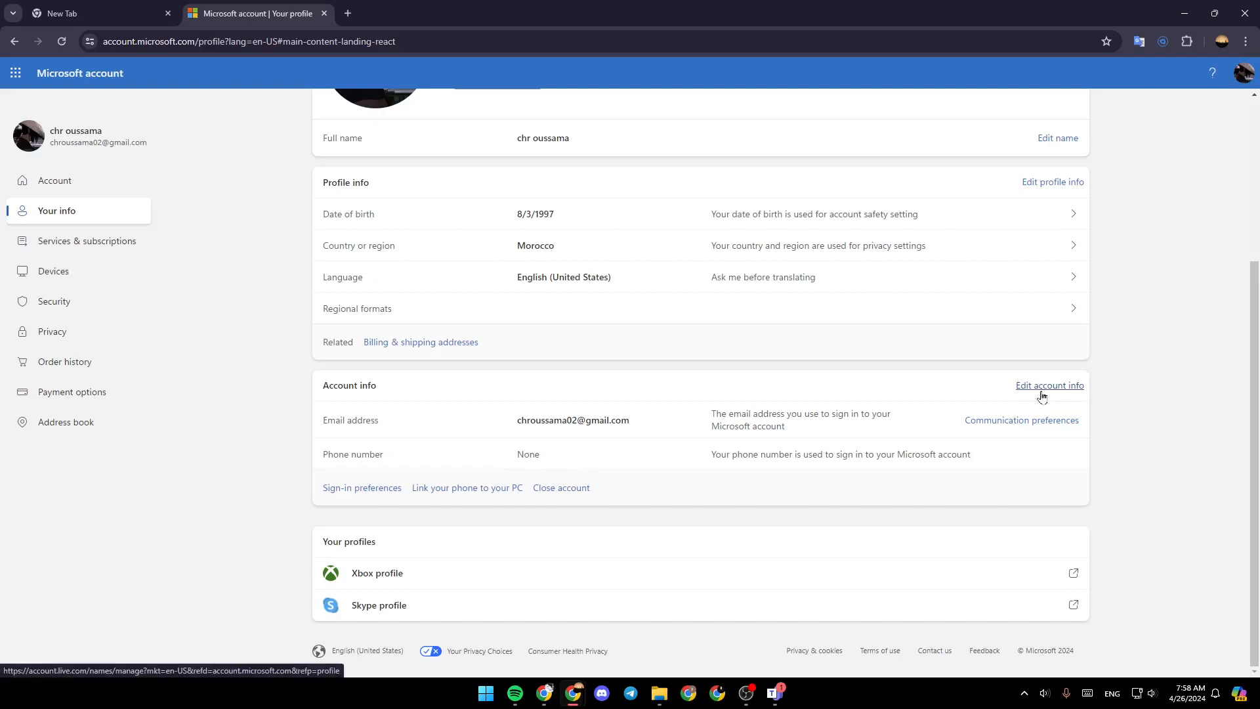
Choose Edit account info and sign in again with the account password.
{"action": "left_click", "coordinate": [1050, 385]}
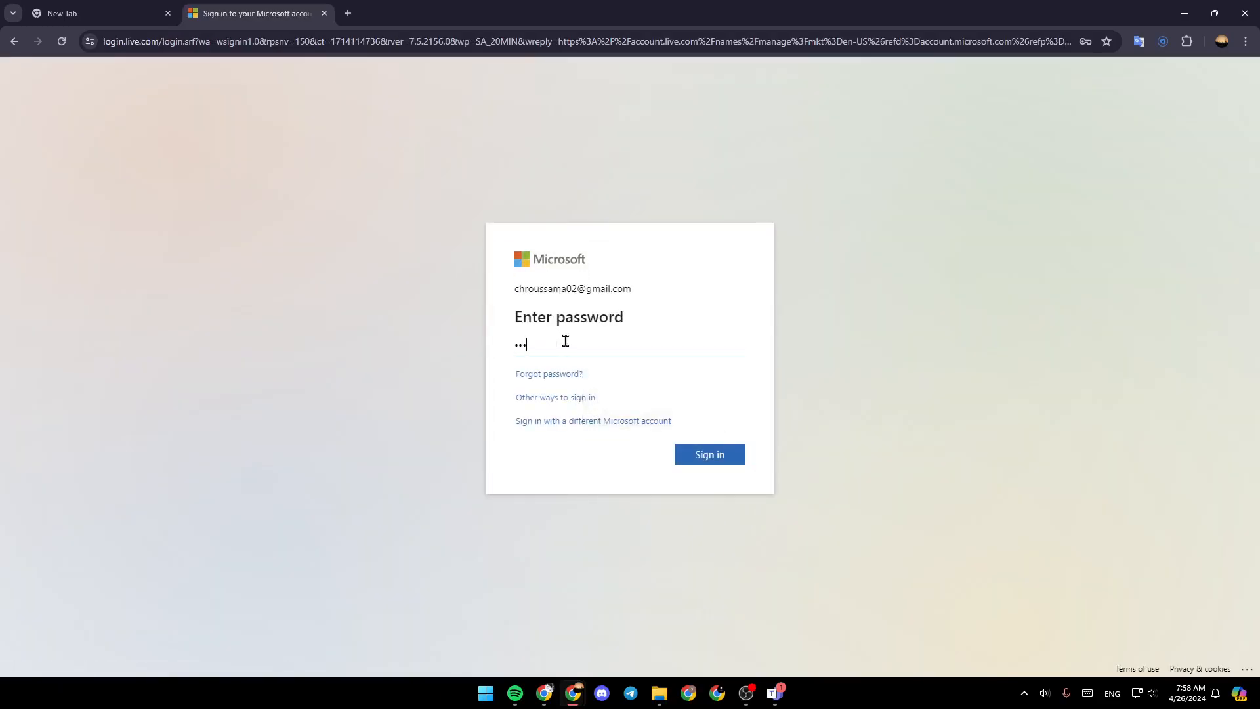
{"action": "left_click", "coordinate": [710, 454]}
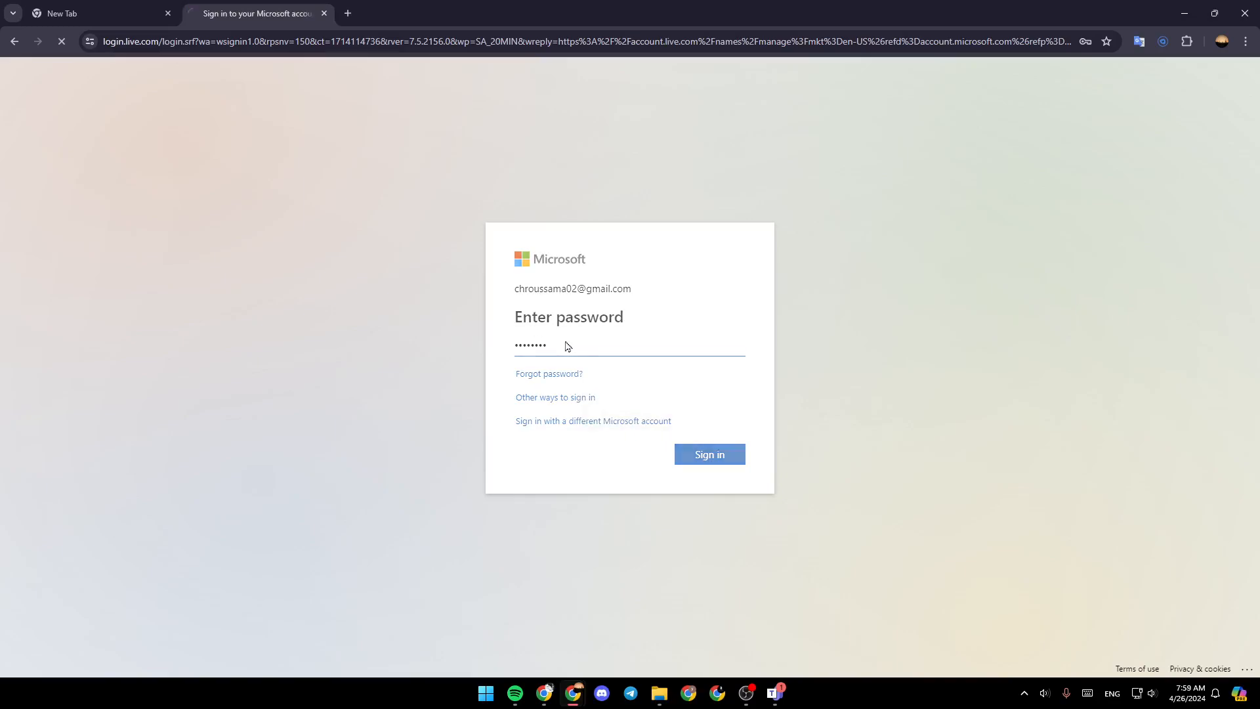
{"action": "left_click", "coordinate": [710, 454]}
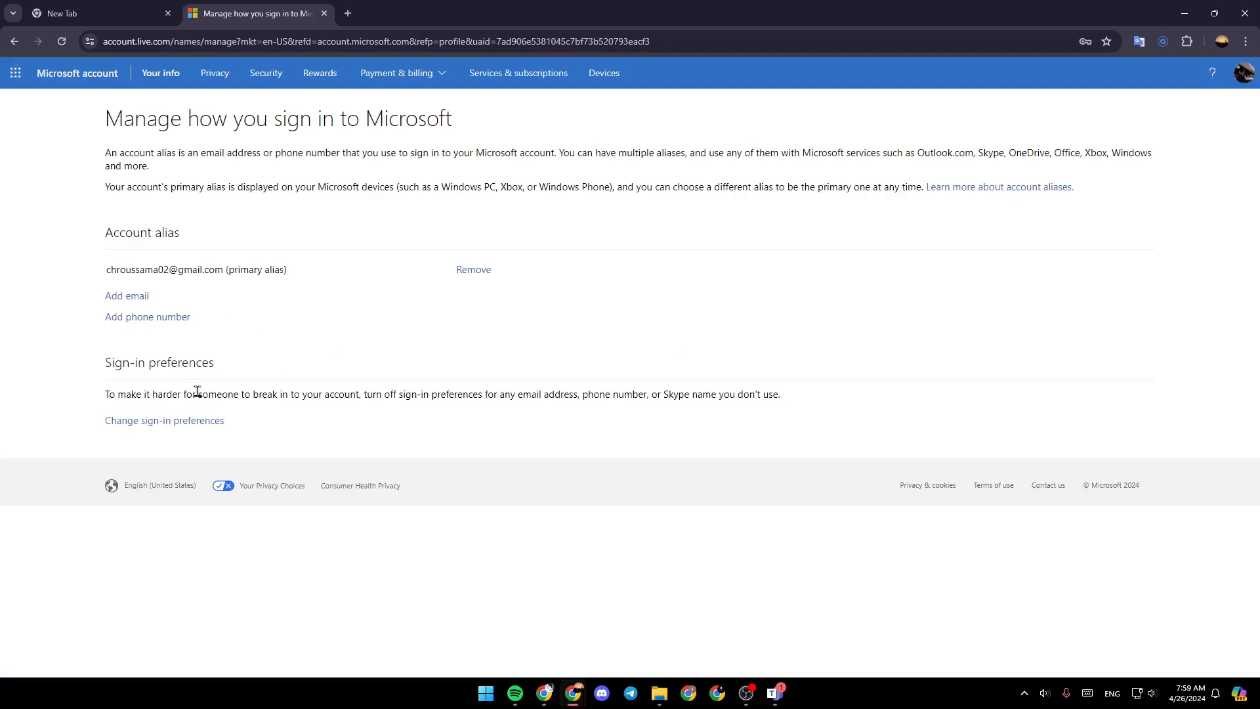
{"action": "mouse_move", "coordinate": [141, 326]}
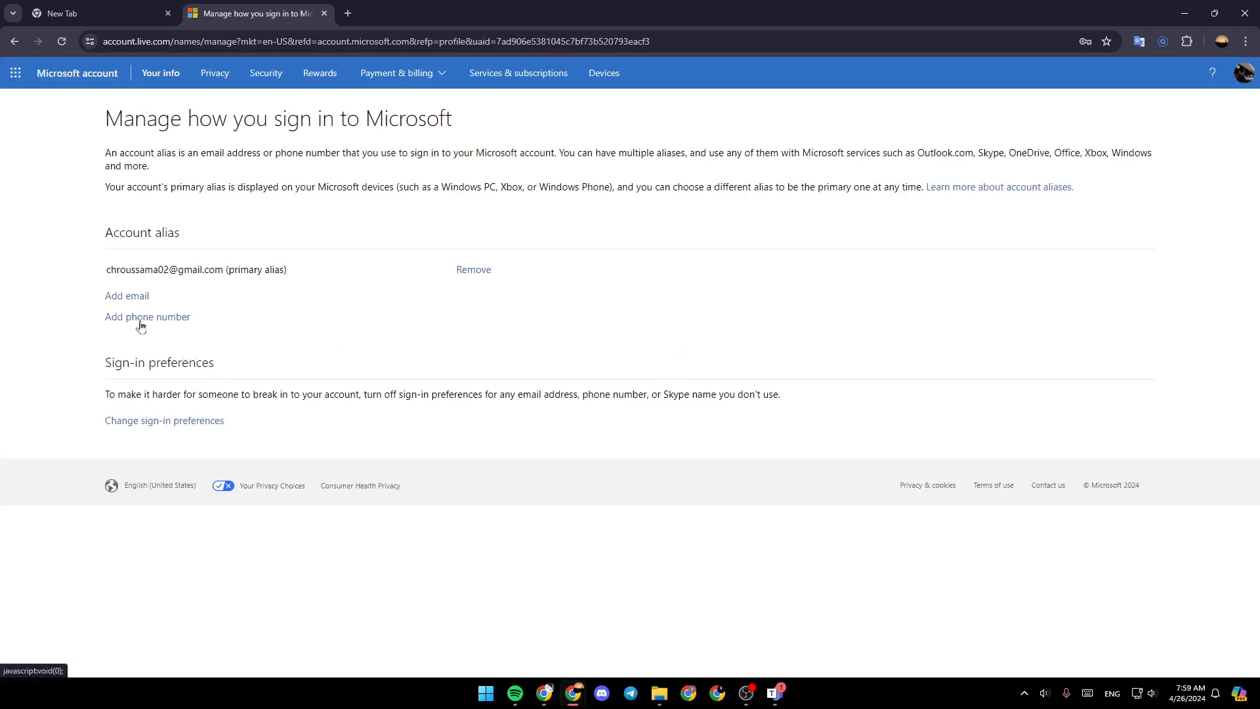
{"action": "mouse_move", "coordinate": [148, 321]}
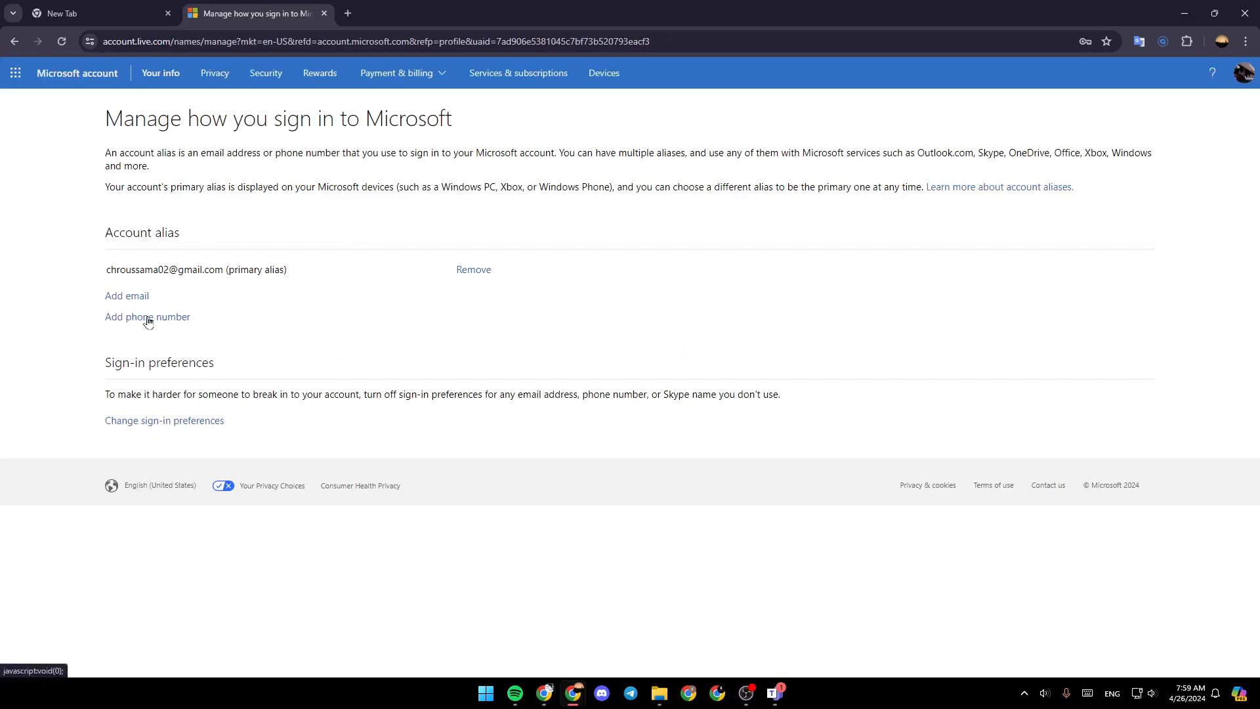
{"action": "mouse_move", "coordinate": [423, 303]}
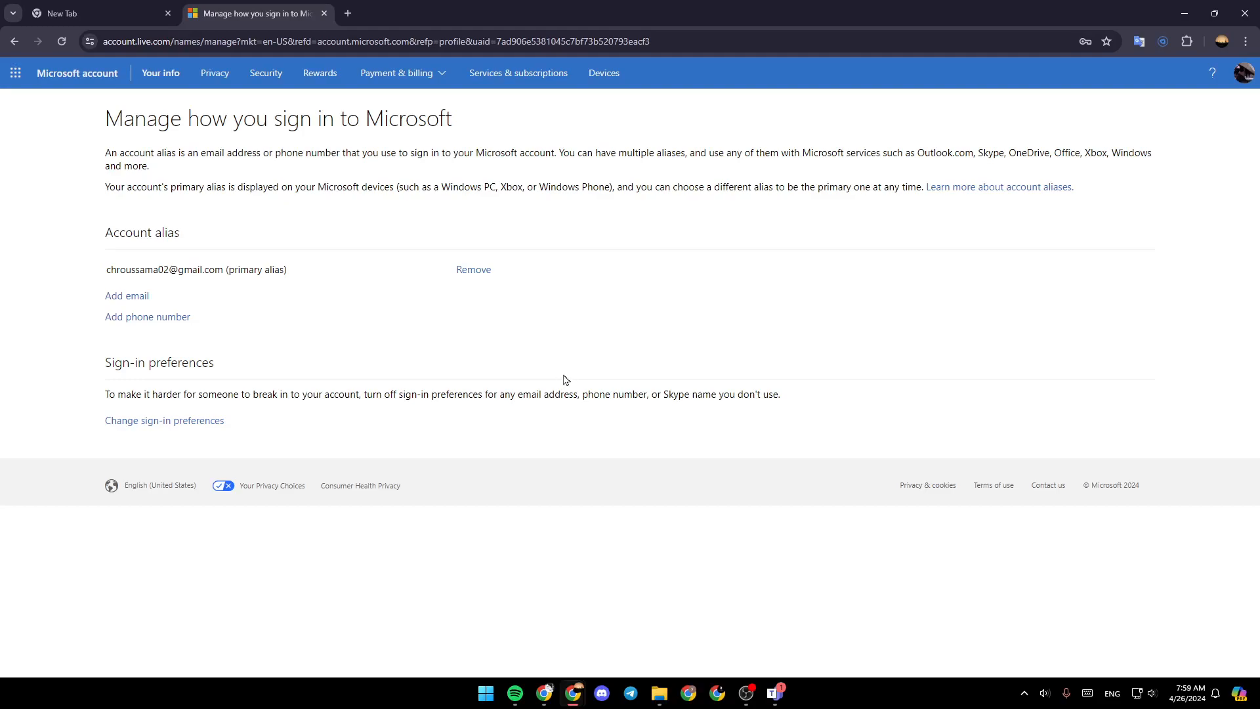
{"action": "mouse_move", "coordinate": [525, 285]}
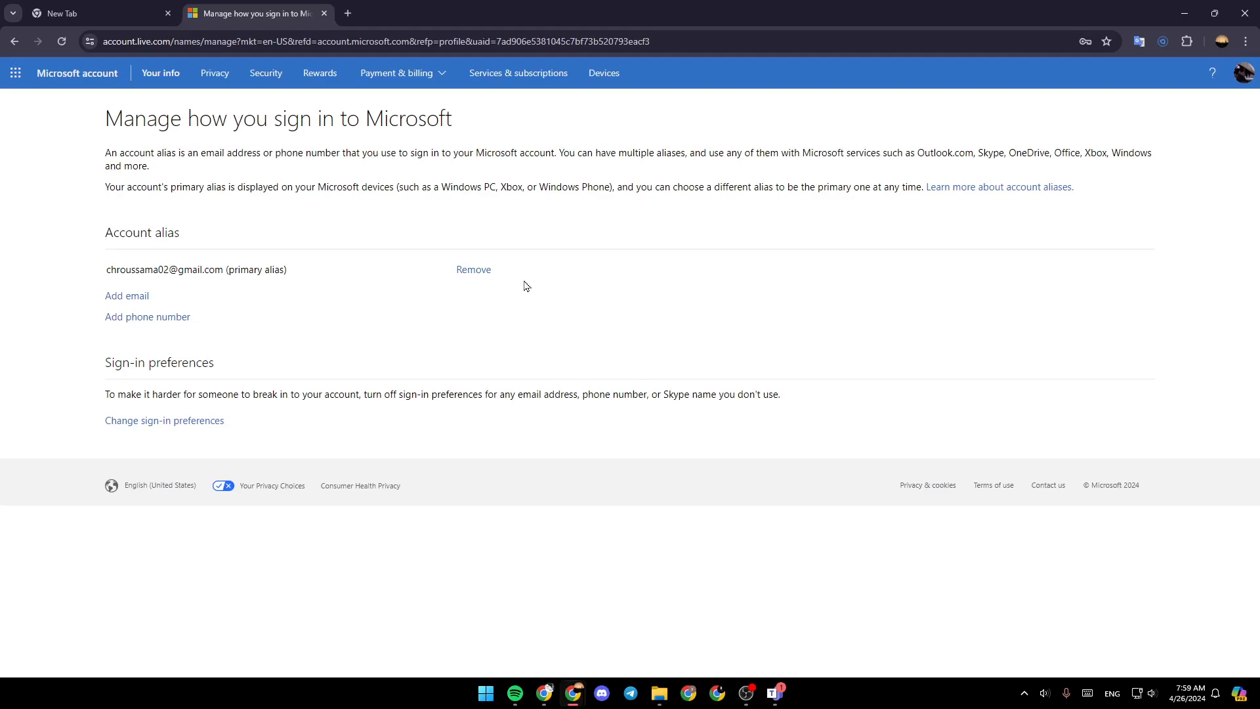
{"action": "mouse_move", "coordinate": [328, 207]}
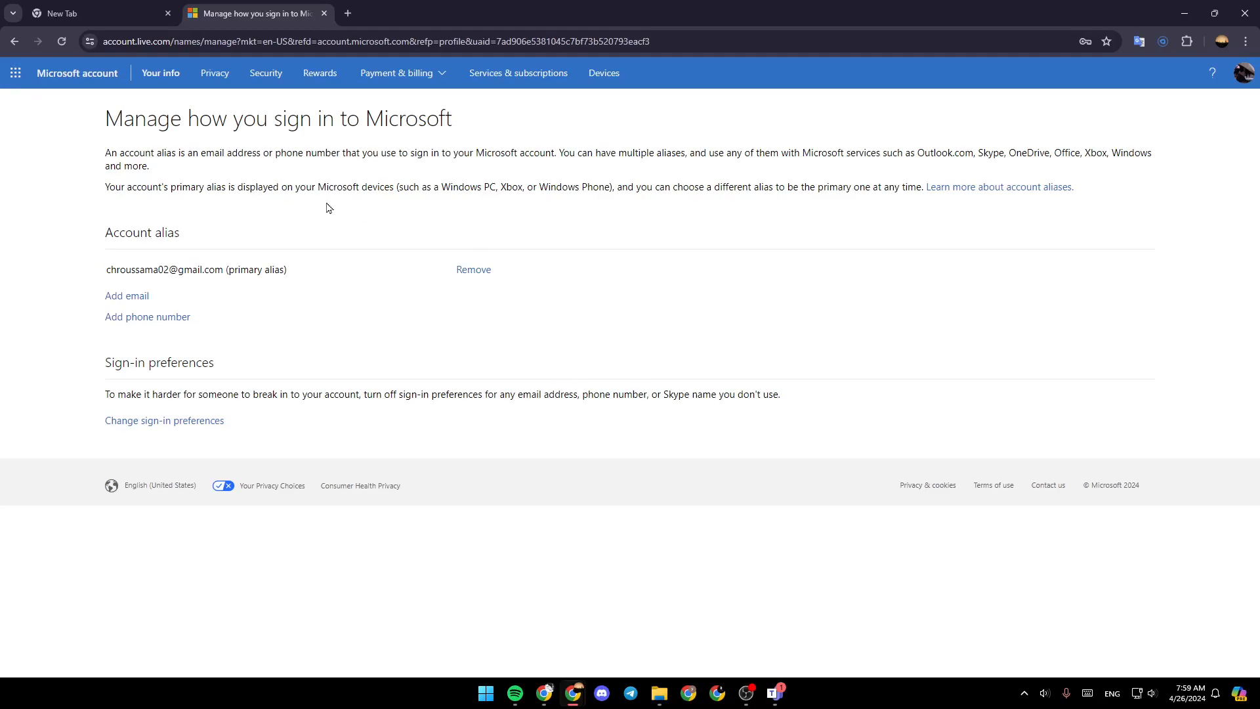
{"action": "mouse_move", "coordinate": [733, 292]}
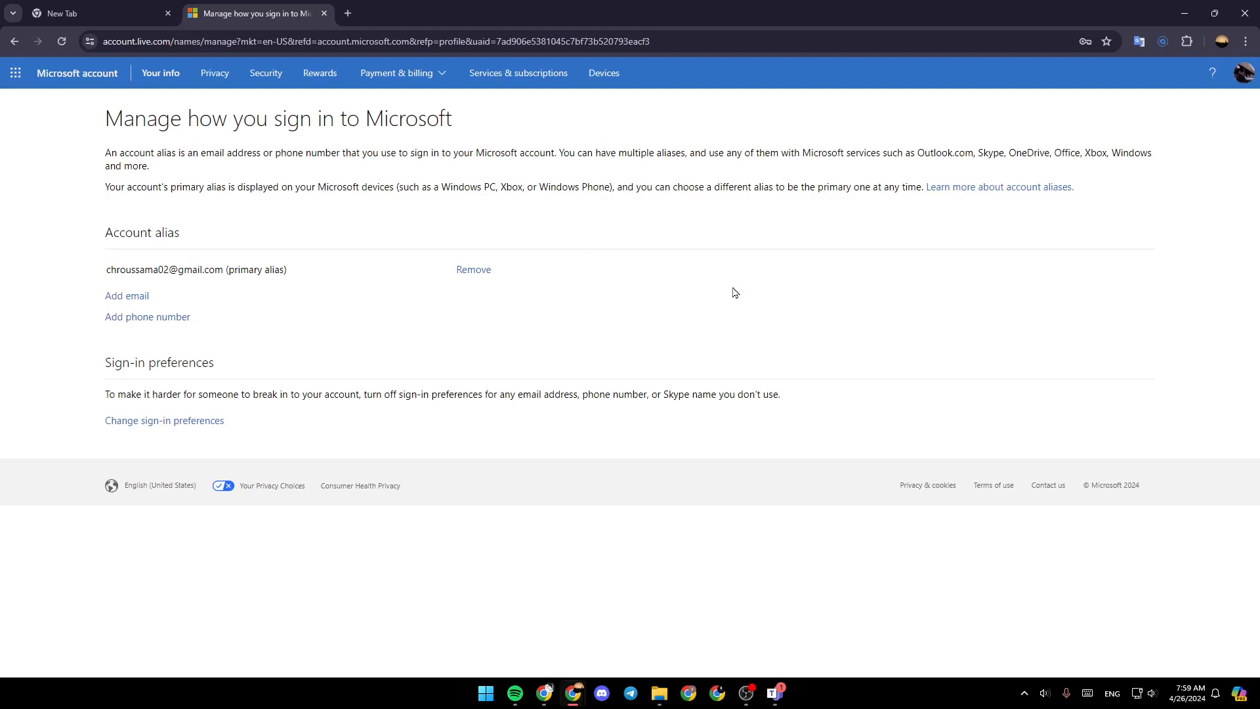